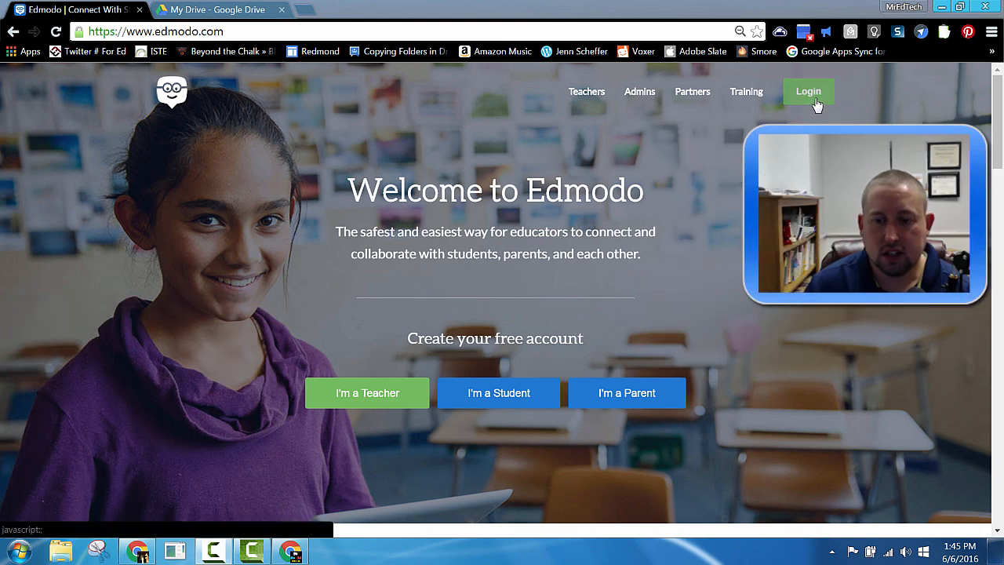
# - Sign in to the Edmodo account from the homepage Login button
pyautogui.click(808, 91)
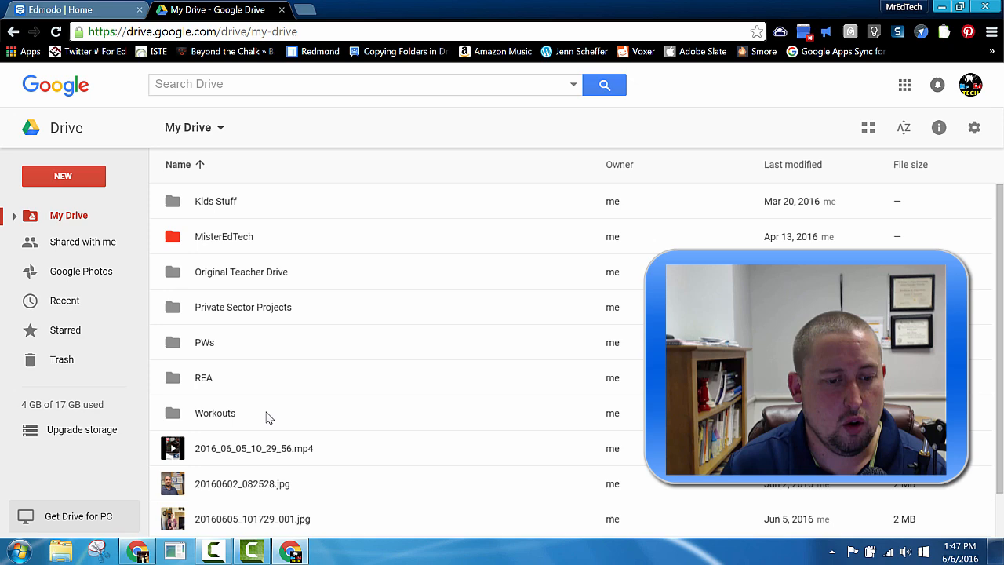
# - Switch back to the Edmodo | Home tab
pyautogui.click(74, 9)
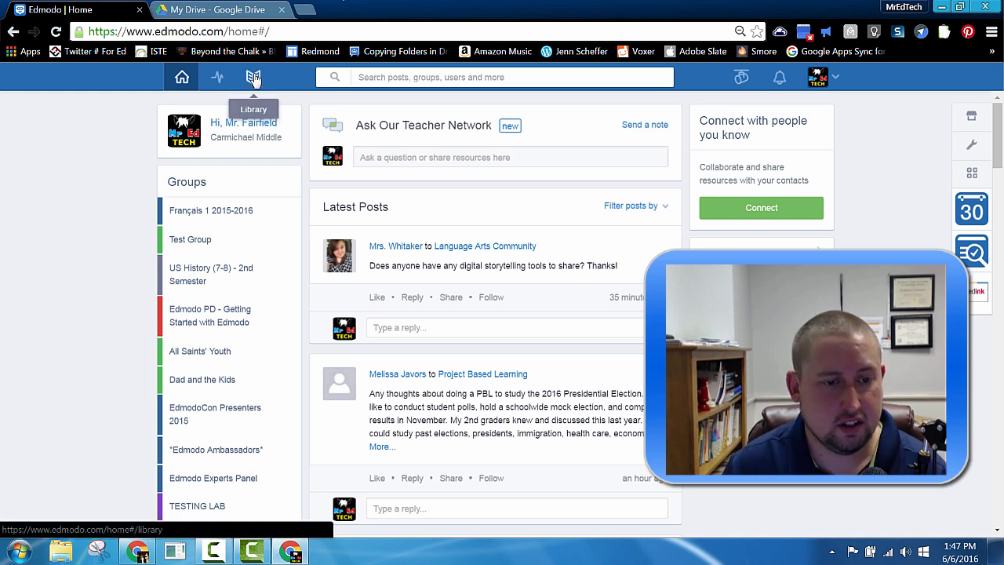
# - Open the Edmodo Library, check OneDrive, then show the linked Google Drive folders
pyautogui.click(253, 77)
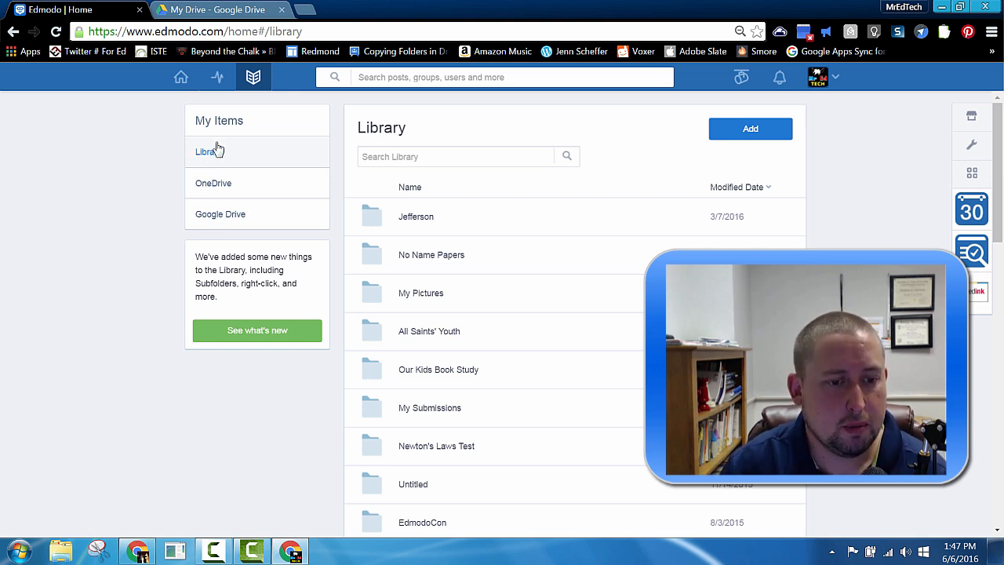
pyautogui.click(213, 183)
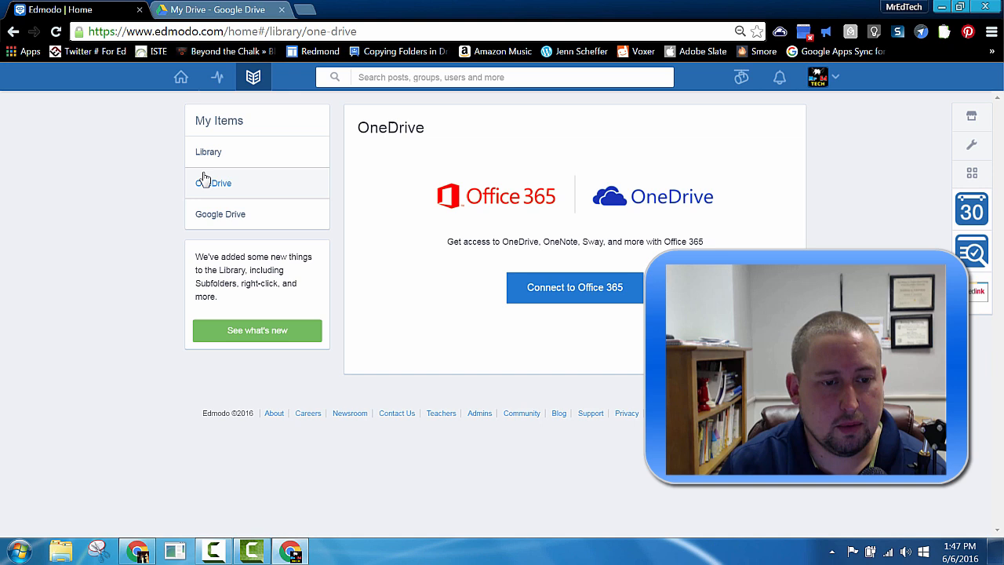
pyautogui.click(221, 214)
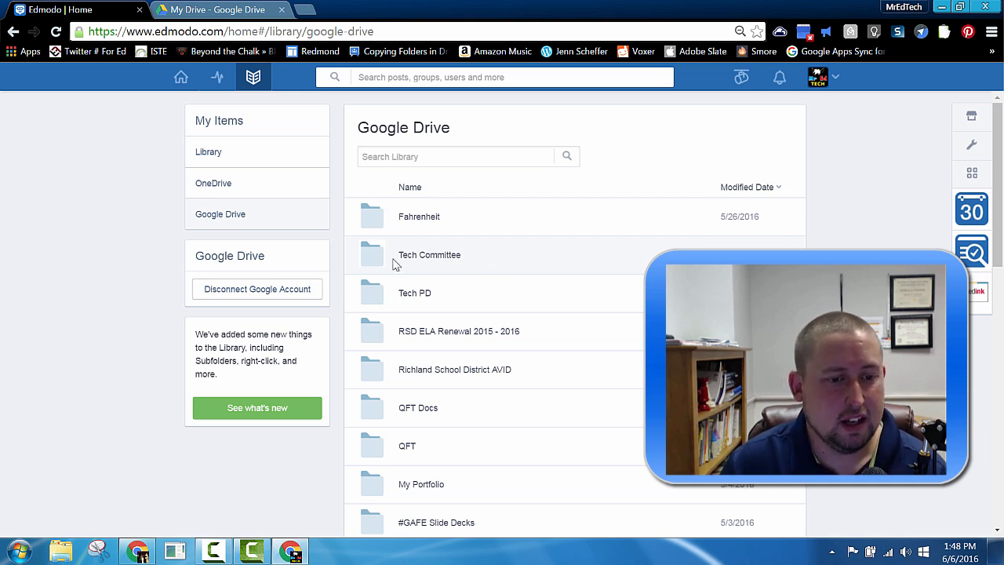
pyautogui.moveTo(620, 346)
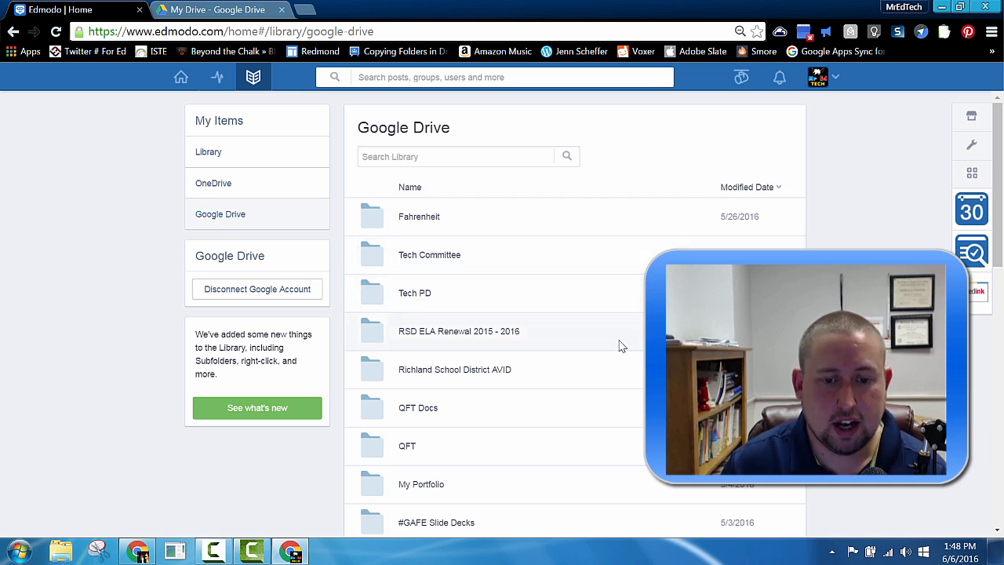
pyautogui.moveTo(552, 356)
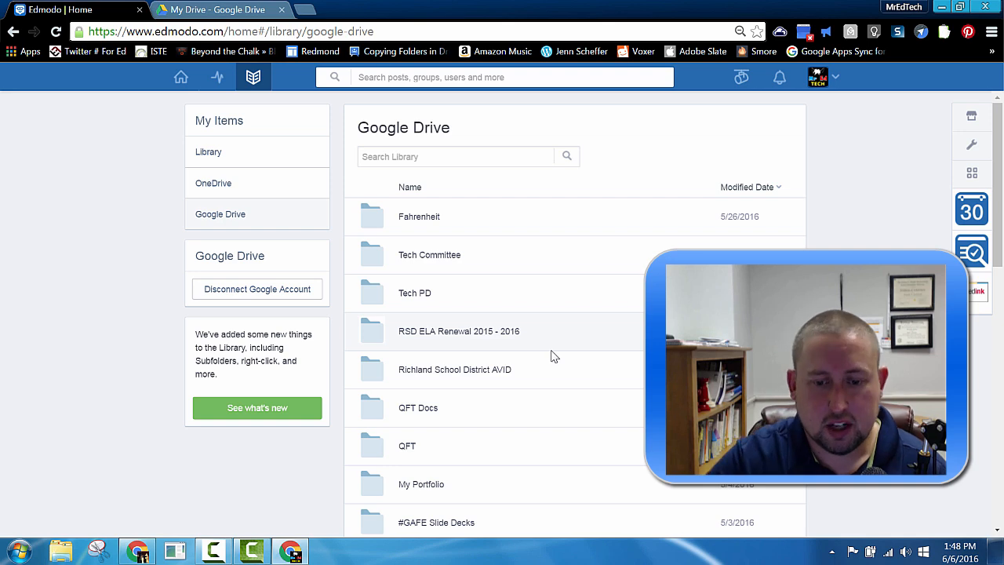
# - Search the Library for 'civil war' to list the Civil War items
pyautogui.scroll(-3)
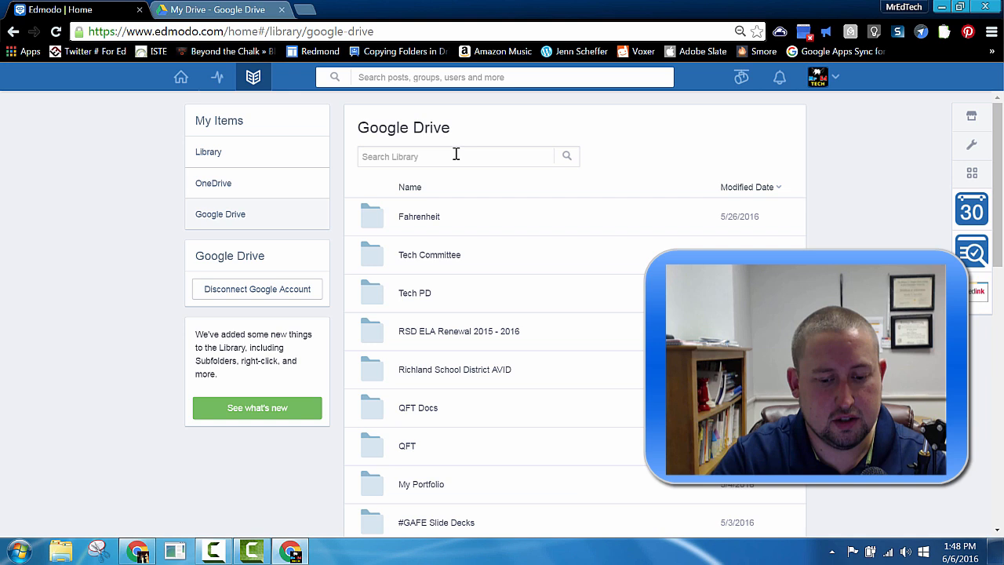
pyautogui.write('civil war')
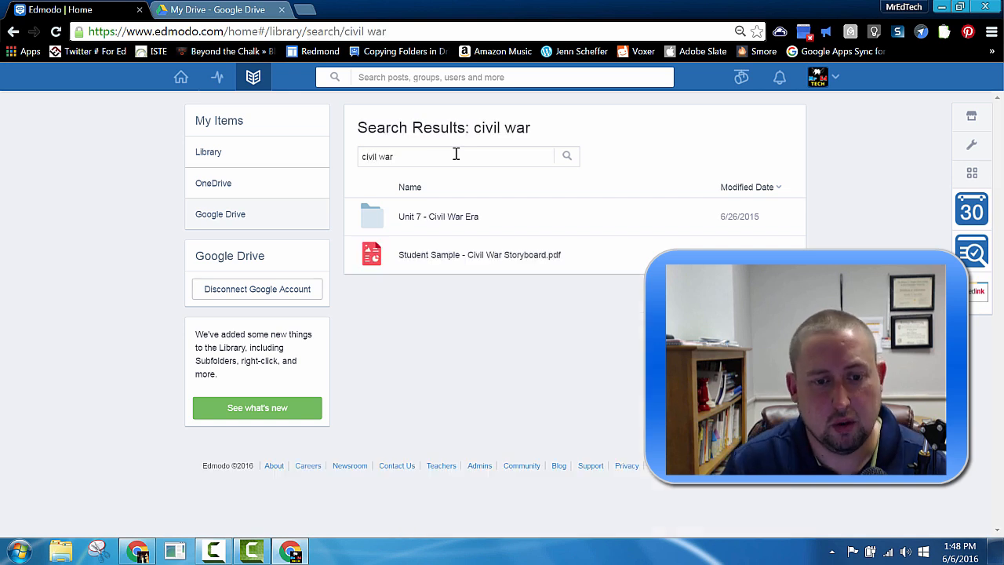
pyautogui.moveTo(485, 332)
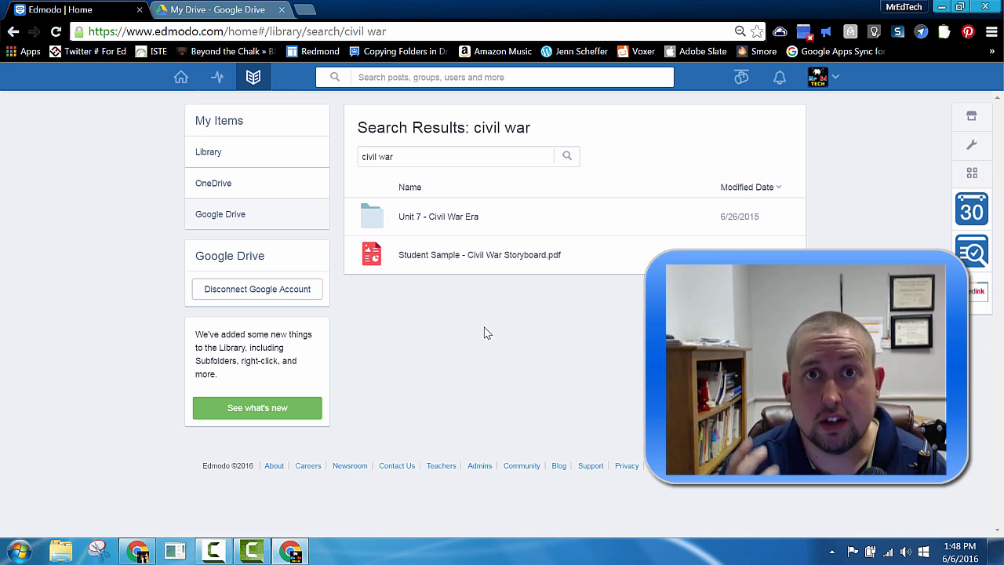
pyautogui.moveTo(549, 315)
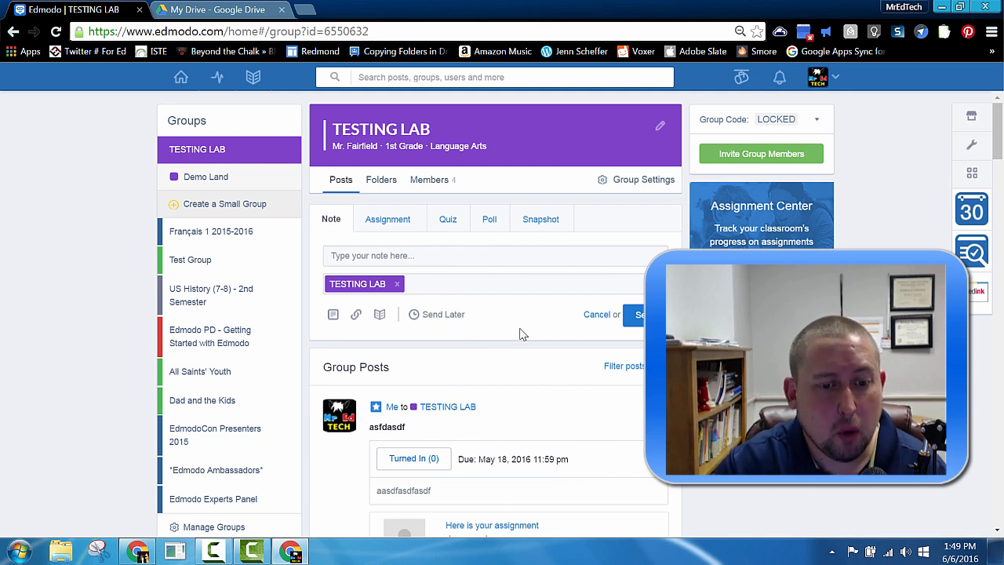
pyautogui.moveTo(356, 314)
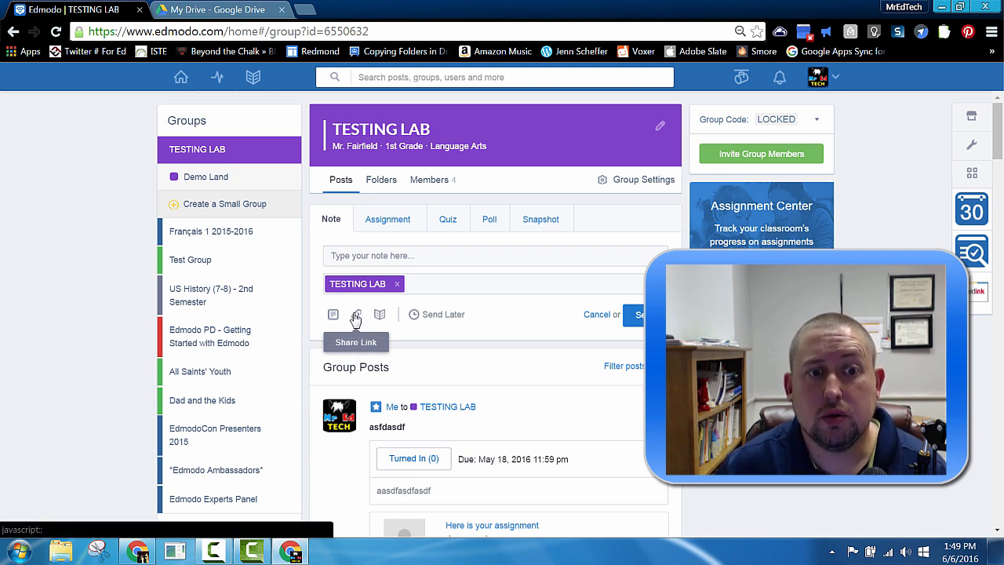
# - Switch to the My Drive - Google Drive tab
pyautogui.click(220, 10)
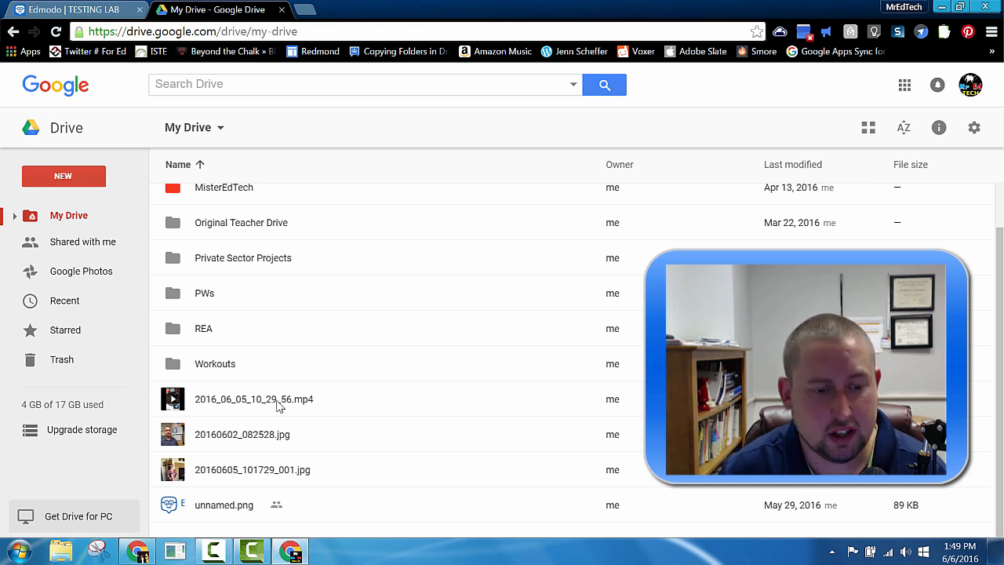
# - View sharing options for 20160602_082528.jpg, then return to the Edmodo tab
pyautogui.rightClick(242, 434)
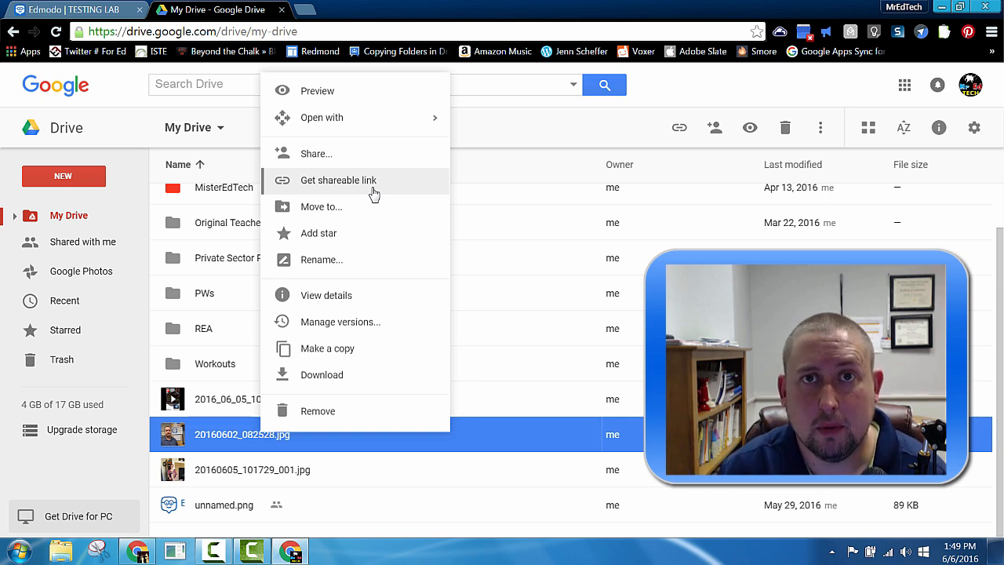
pyautogui.click(70, 9)
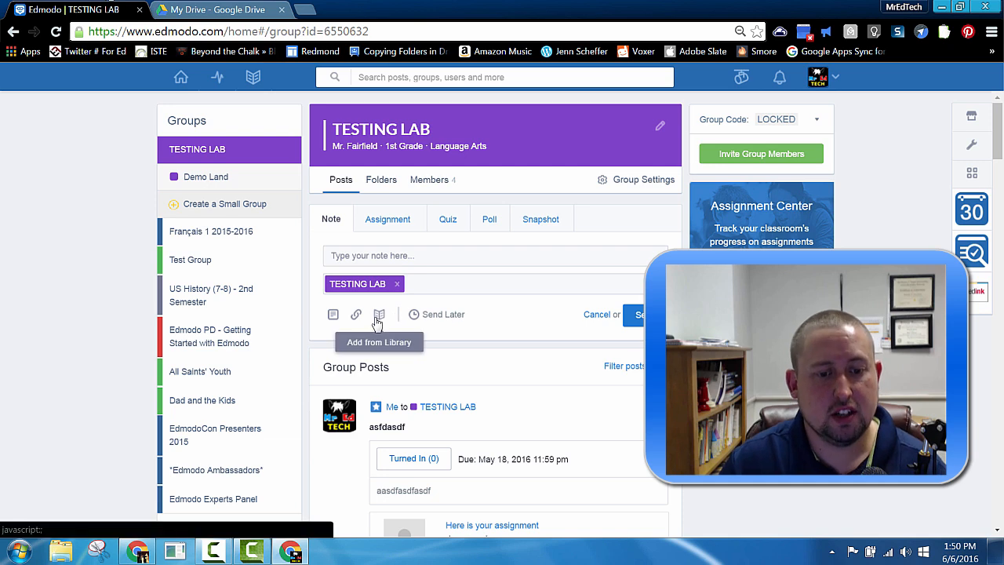
# - Search Google Drive files in Add from Library for 'civil', then close the dialog
pyautogui.click(379, 315)
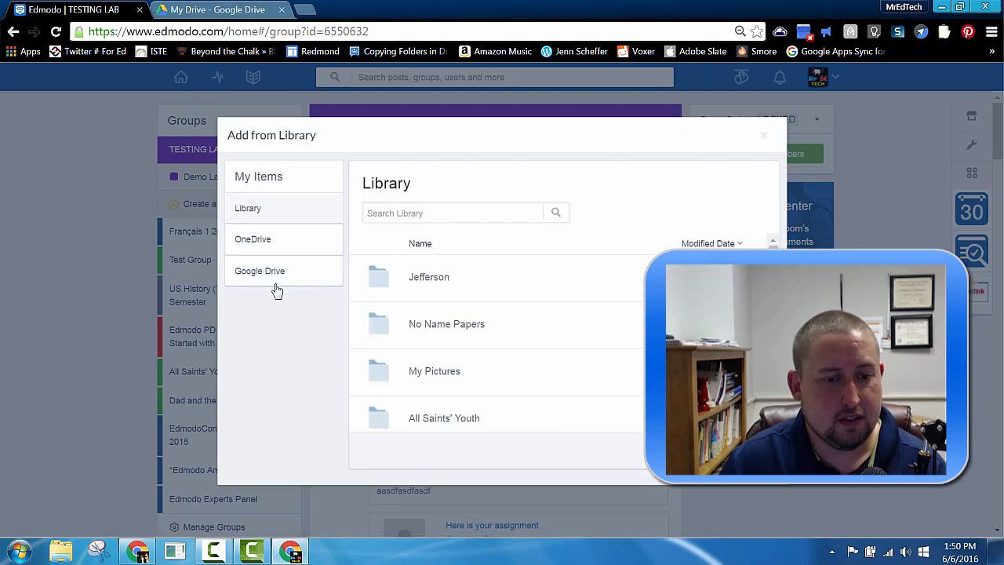
pyautogui.click(260, 270)
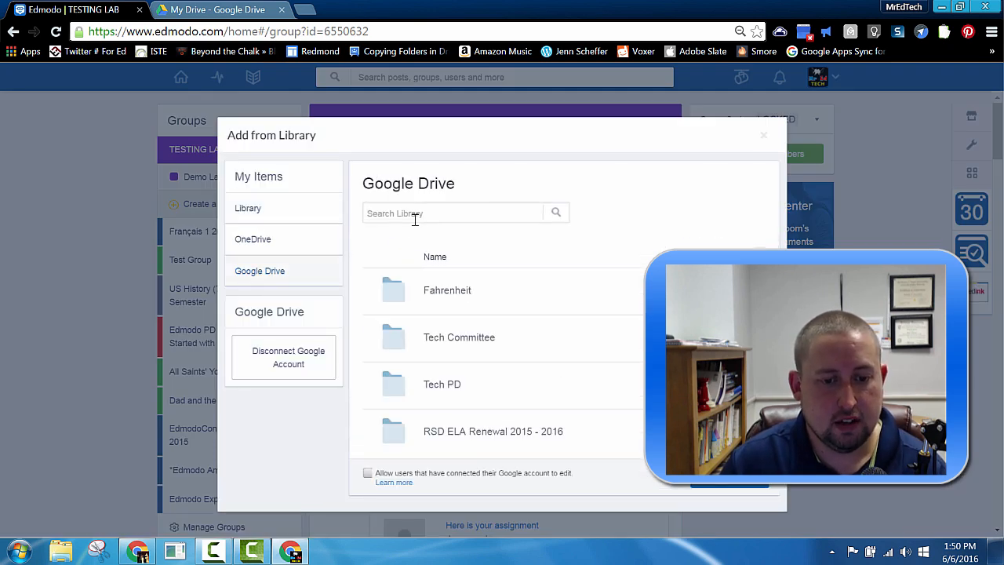
pyautogui.write('civil war')
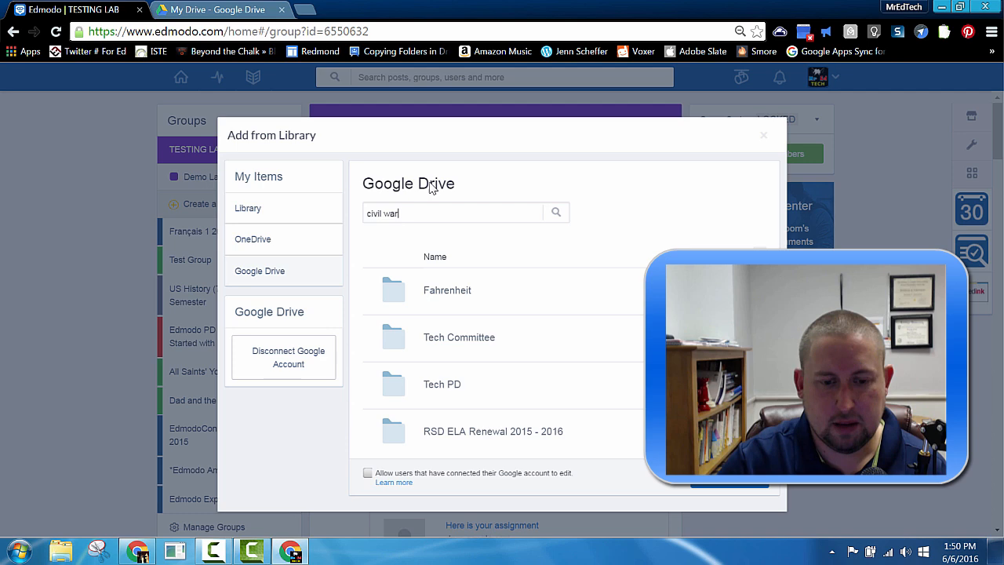
pyautogui.click(555, 212)
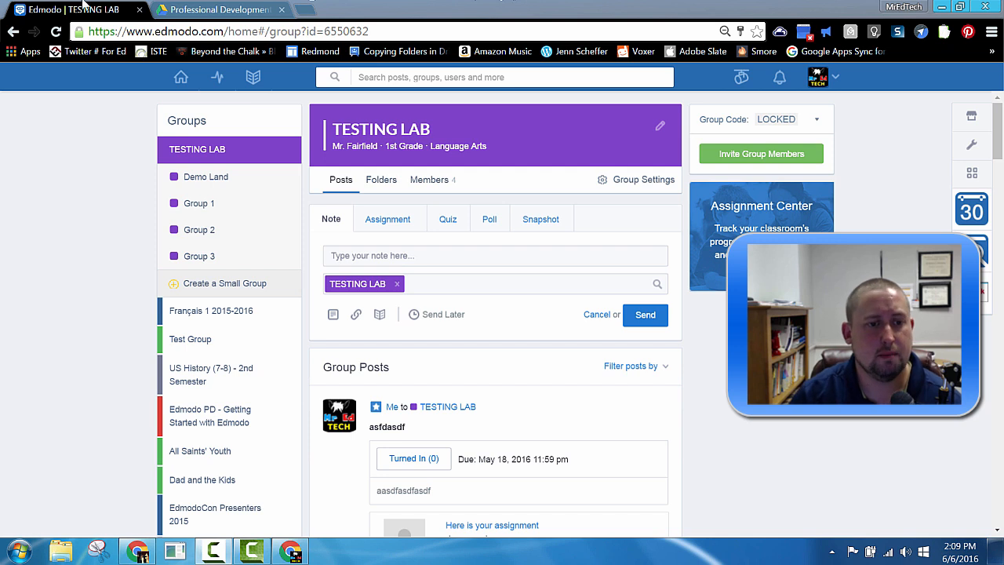
# - Share the TPACK slides so anyone with the link can edit, then return to Edmodo
pyautogui.click(220, 9)
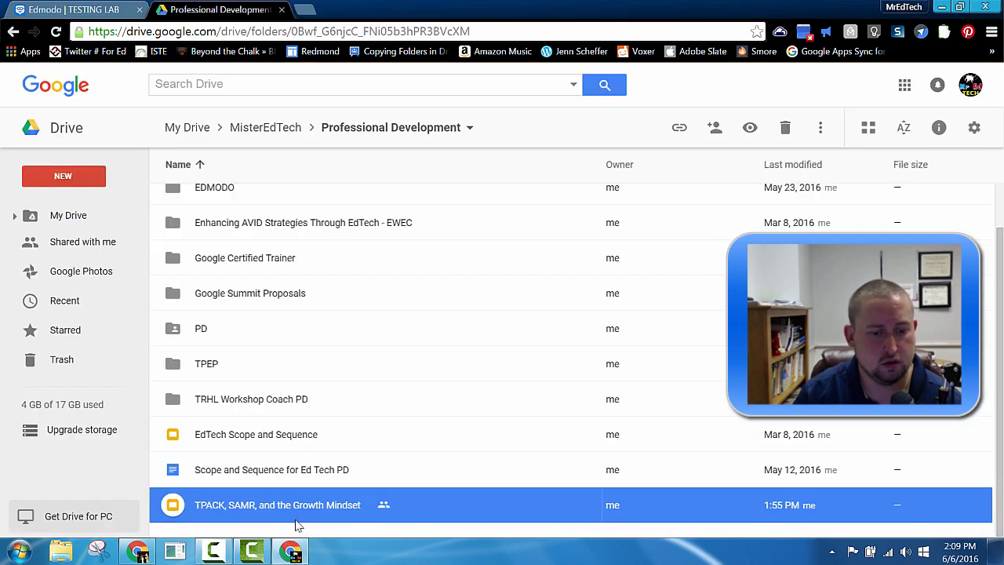
pyautogui.rightClick(278, 504)
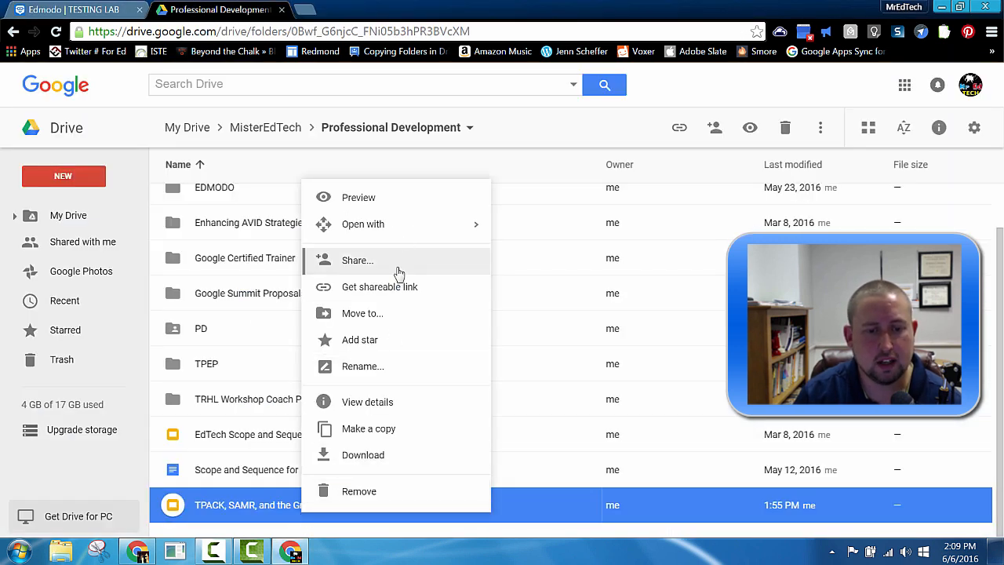
pyautogui.click(358, 260)
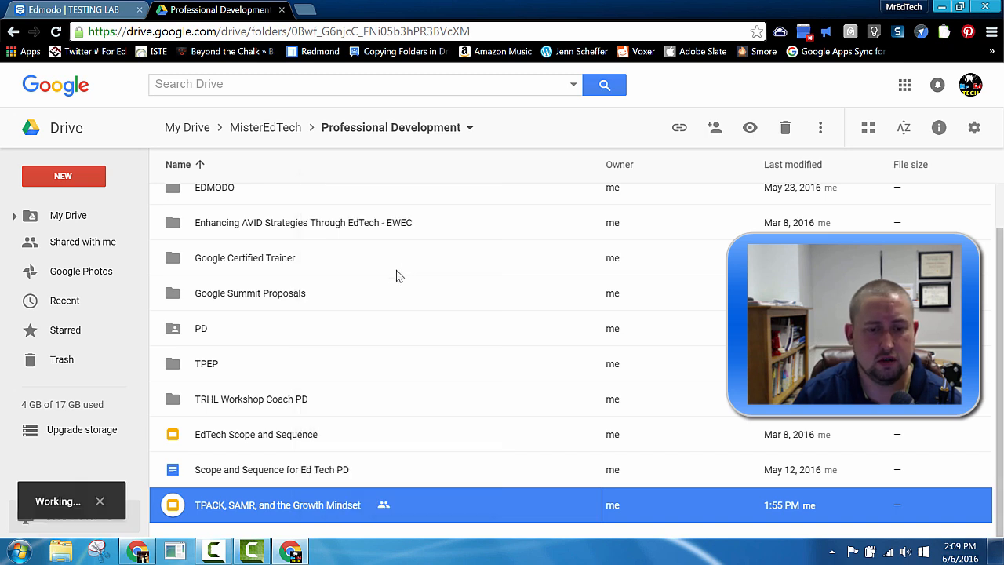
pyautogui.click(714, 127)
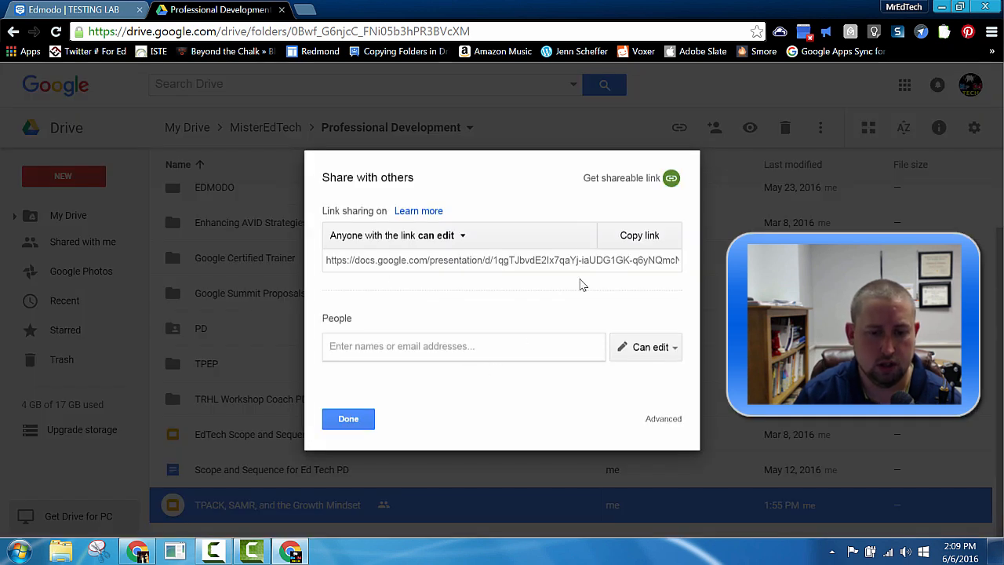
pyautogui.click(645, 346)
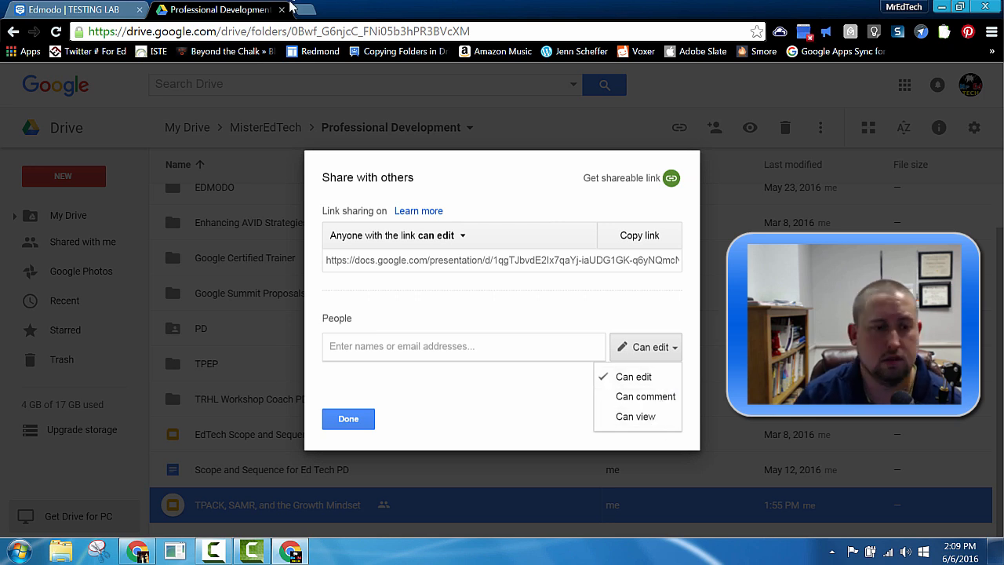
pyautogui.click(77, 9)
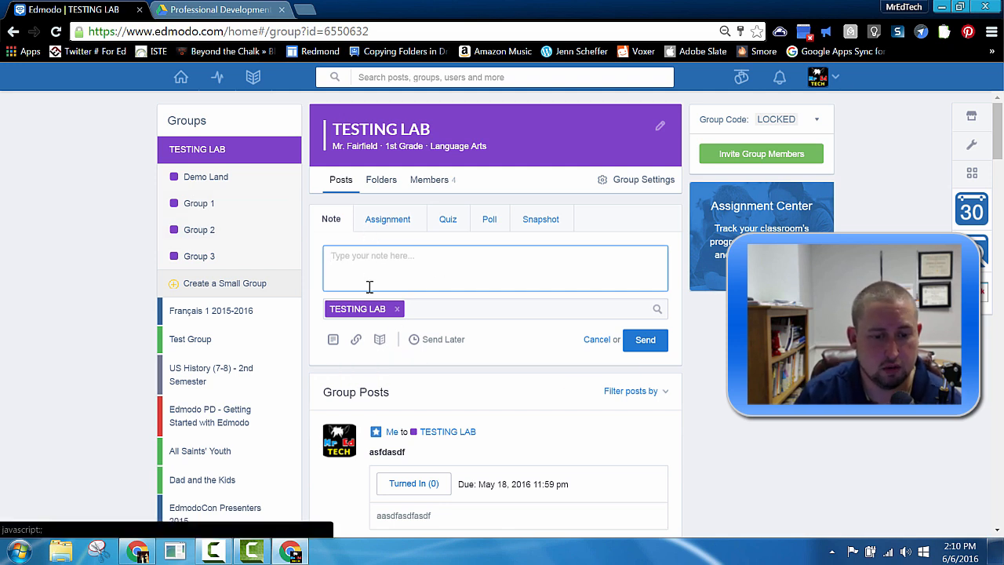
# - Open Google Drive in Add from Library and allow Google-connected users to edit
pyautogui.click(379, 339)
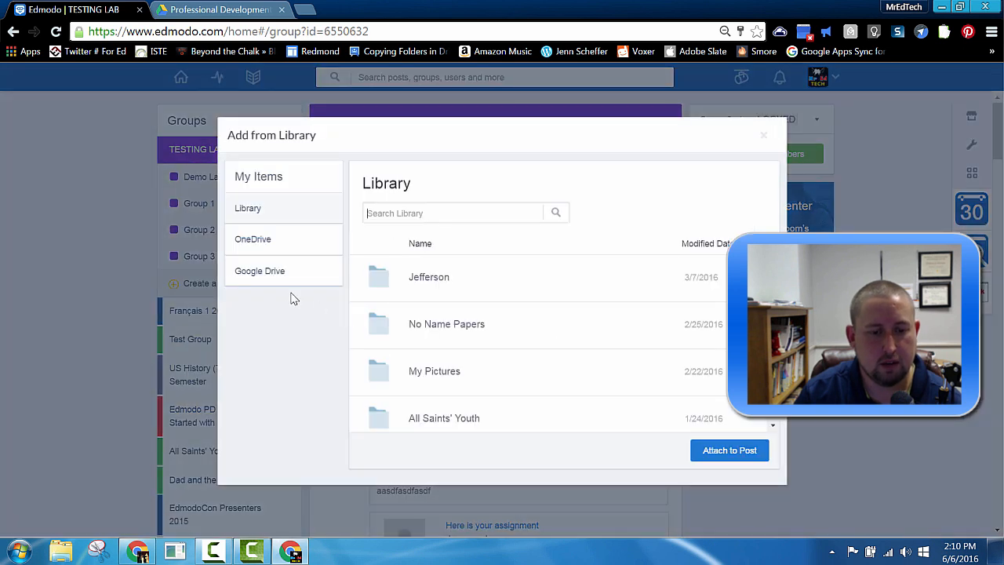
pyautogui.click(260, 271)
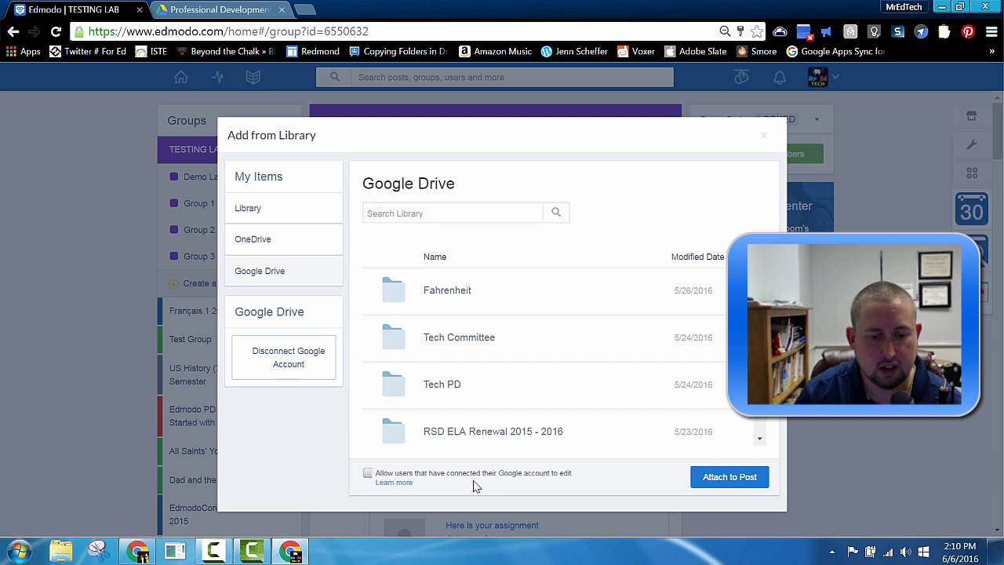
pyautogui.click(368, 473)
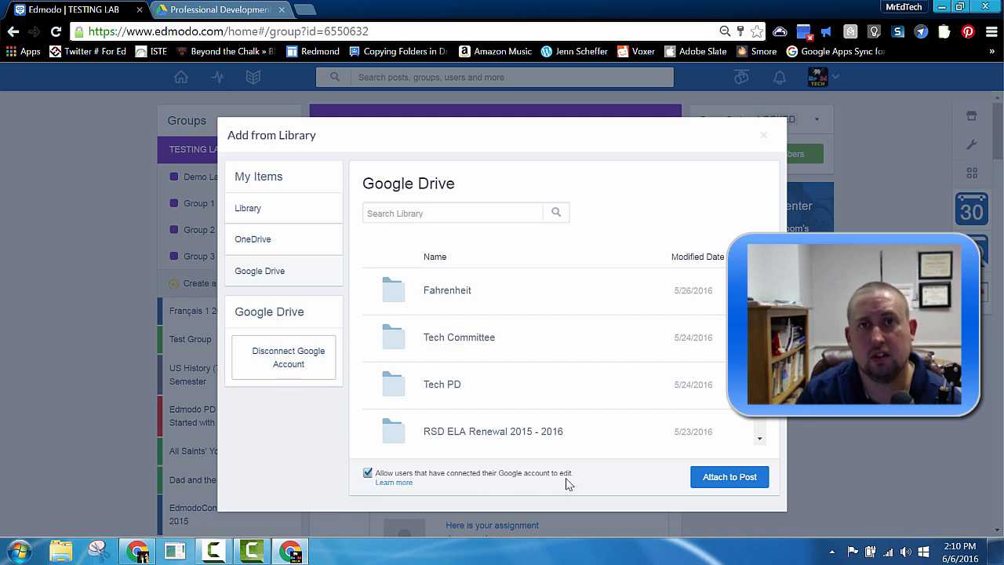
pyautogui.moveTo(611, 475)
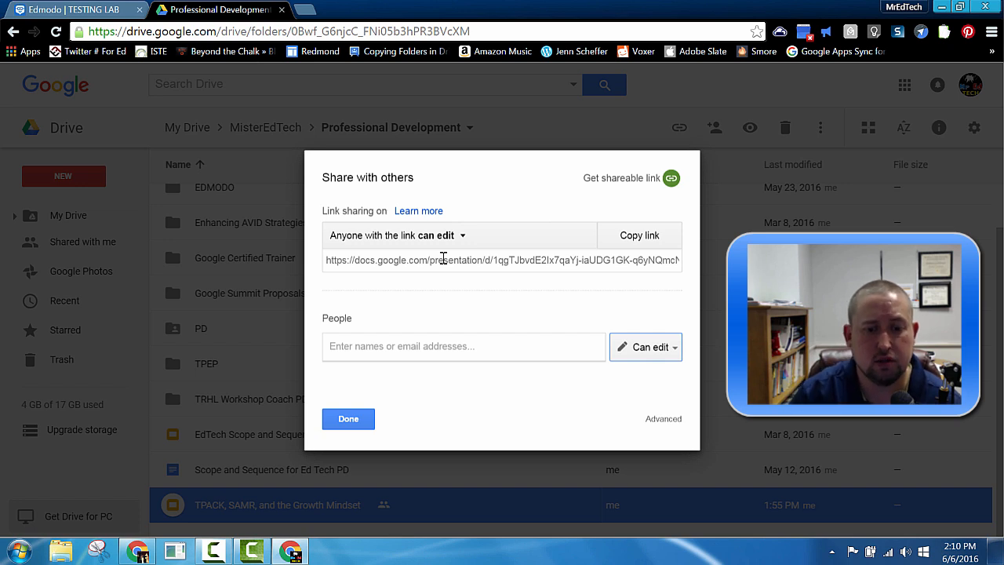
# - Open the TPACK slides' 'Anyone with the link' dropdown, keeping 'can edit'
pyautogui.click(392, 235)
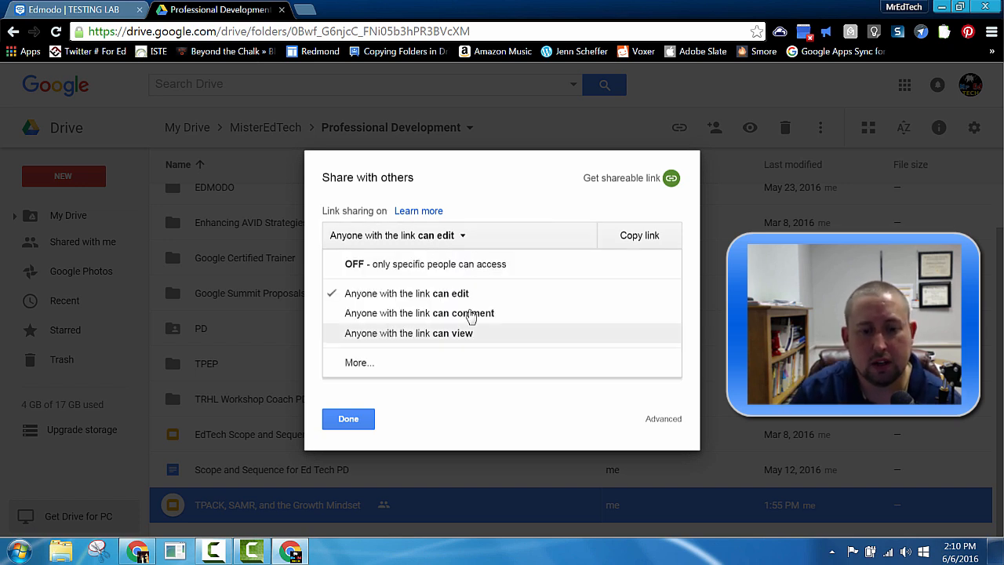
pyautogui.moveTo(471, 313)
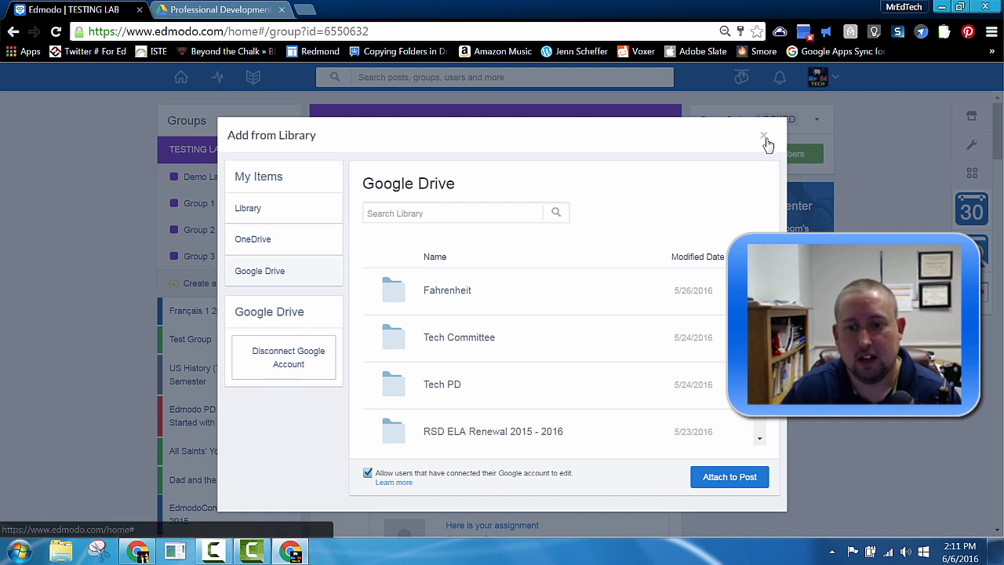
# - Close the library window and create the 'Group 4' small group in TESTING LAB
pyautogui.click(762, 136)
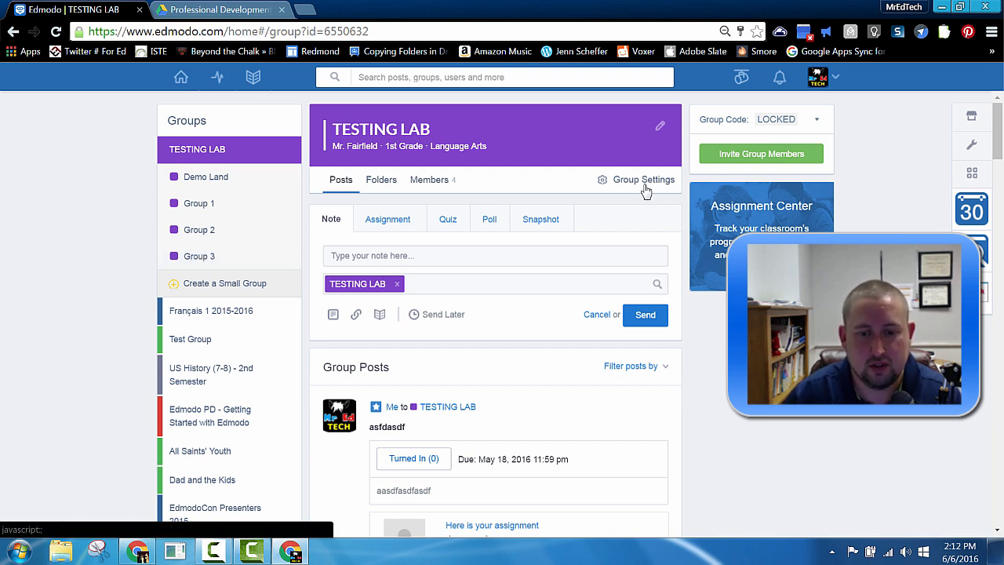
pyautogui.click(644, 180)
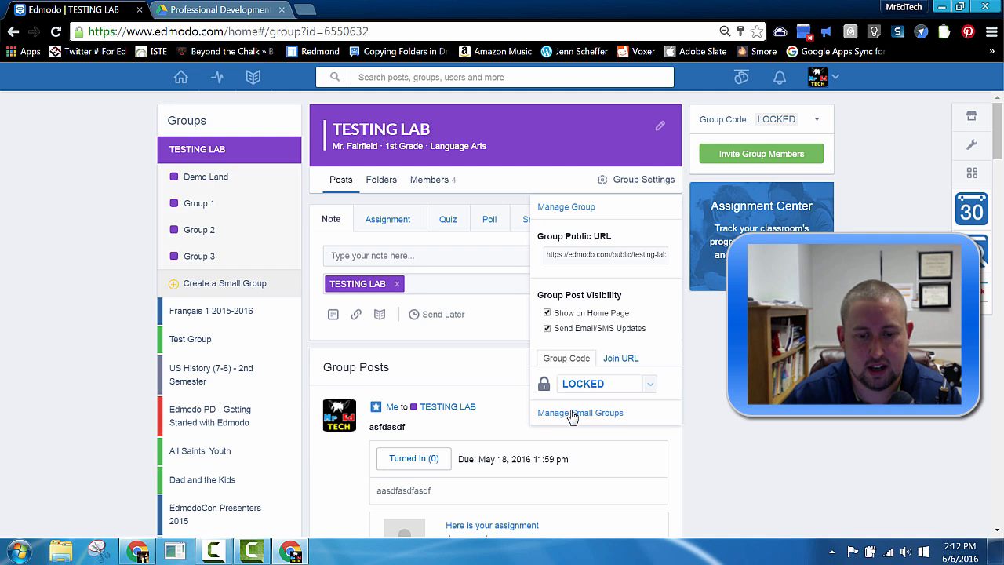
pyautogui.click(581, 413)
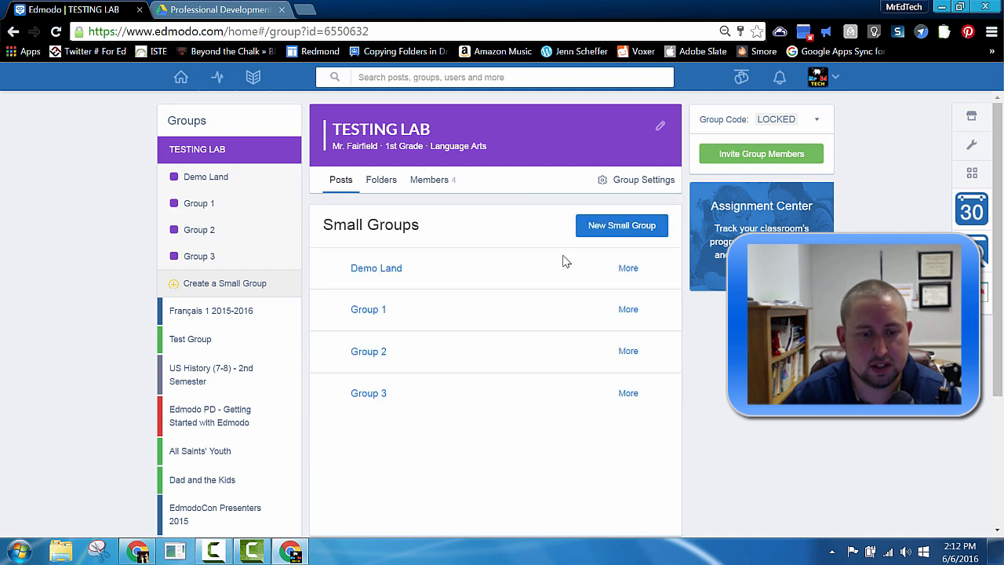
pyautogui.click(622, 225)
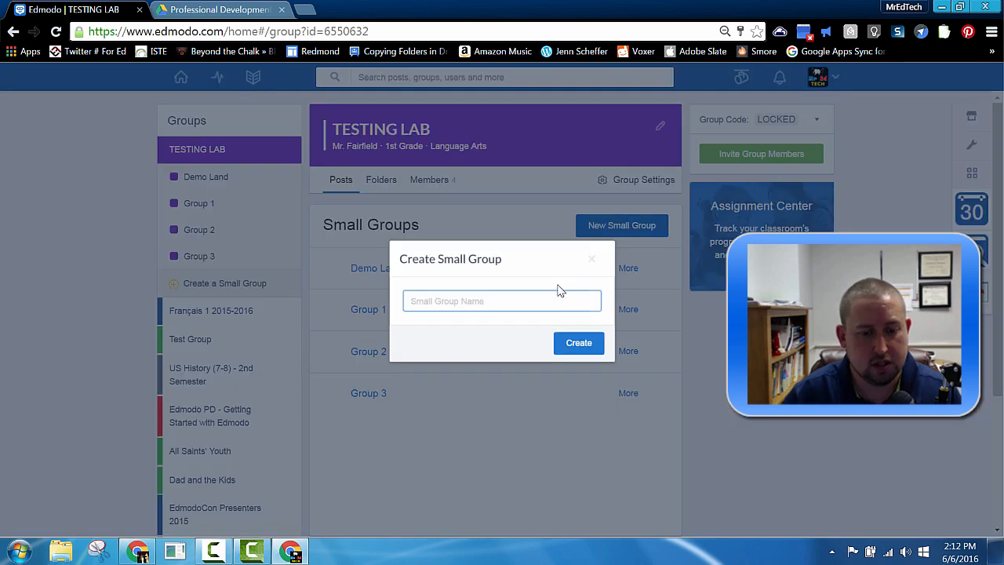
pyautogui.write('Group 4')
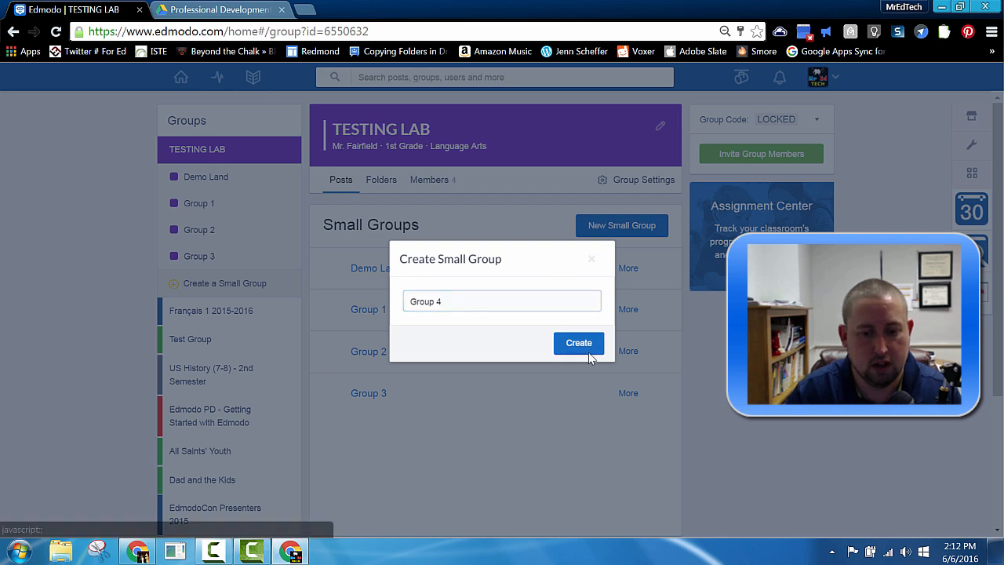
pyautogui.click(579, 343)
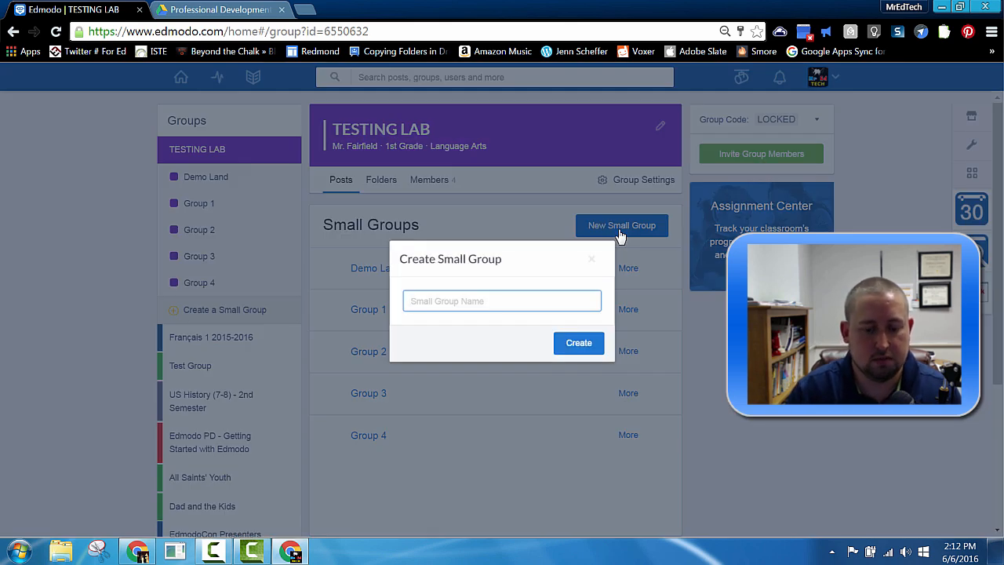
# - Create one more small group, then return to Google Drive
pyautogui.write('Group')
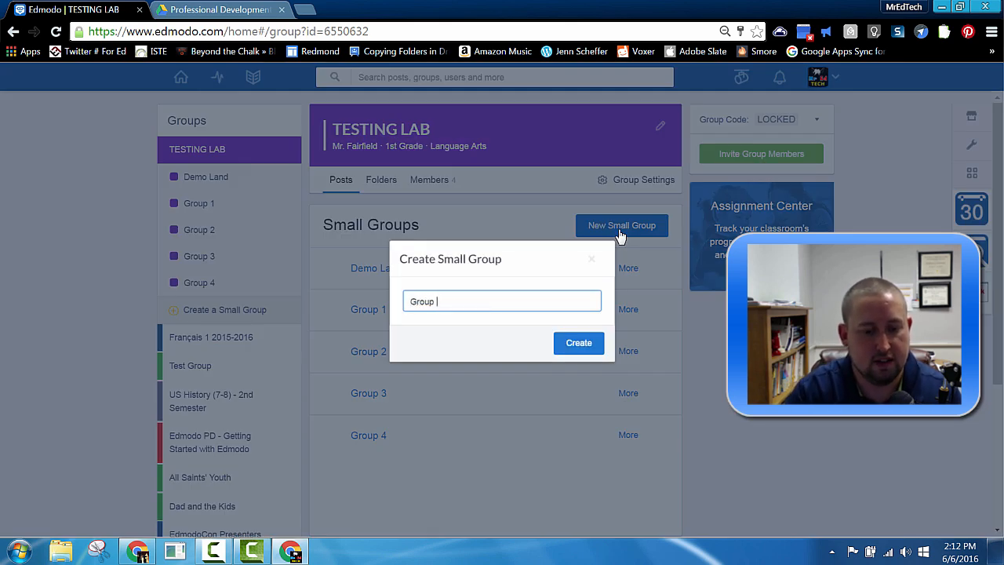
pyautogui.click(578, 343)
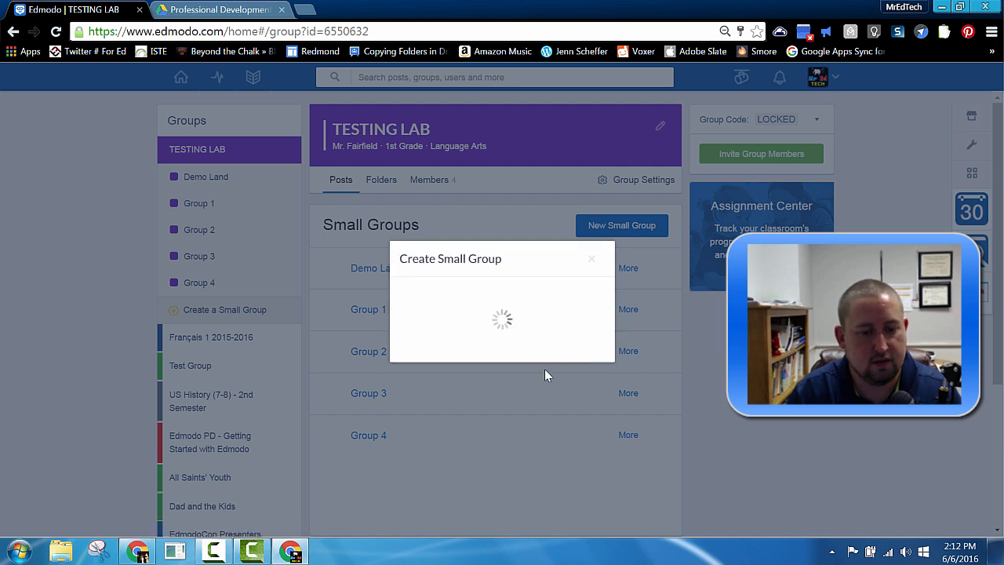
pyautogui.moveTo(517, 422)
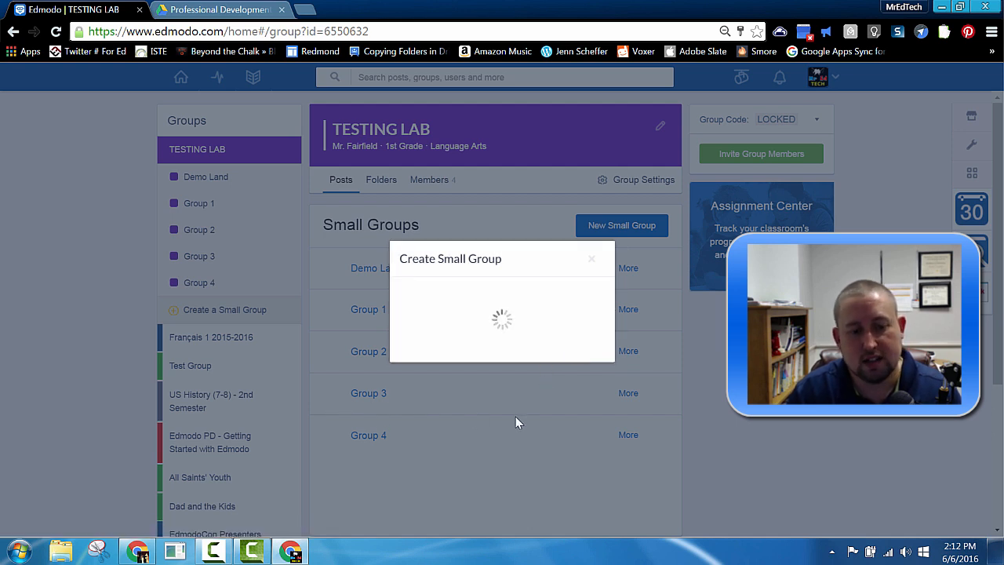
pyautogui.moveTo(465, 373)
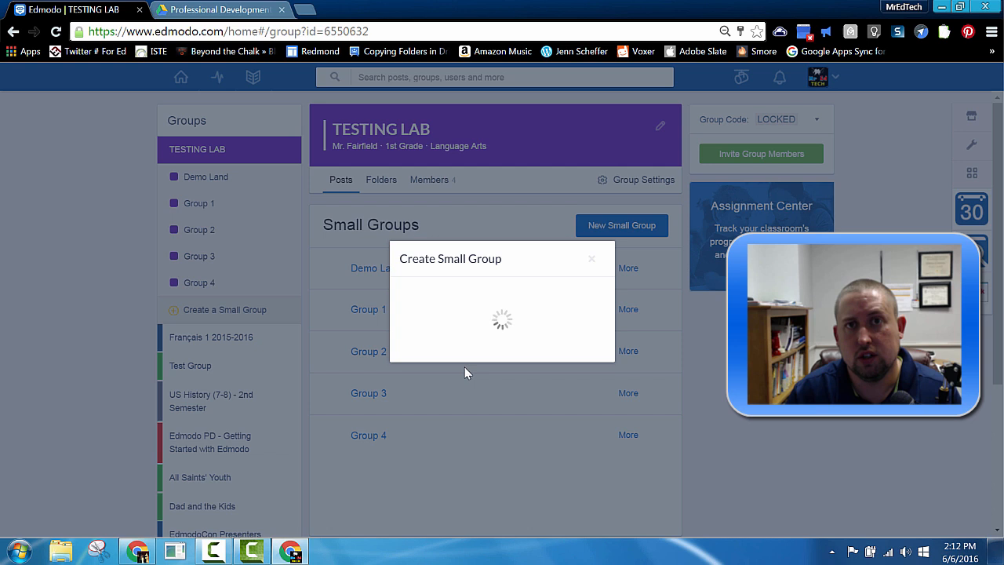
pyautogui.click(219, 9)
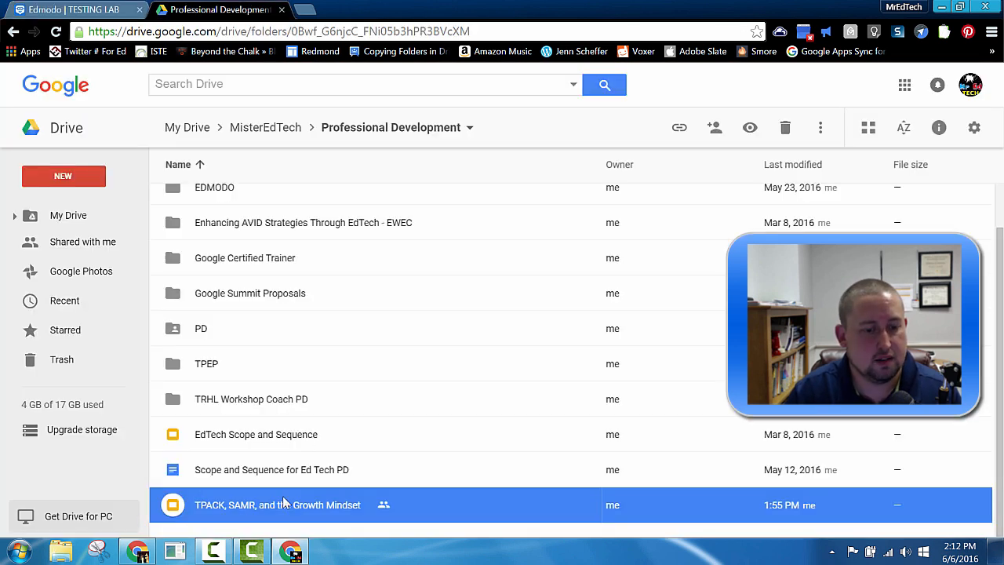
# - Copy the TPACK, SAMR, and Growth Mindset slides' share link from Google Drive
pyautogui.rightClick(277, 505)
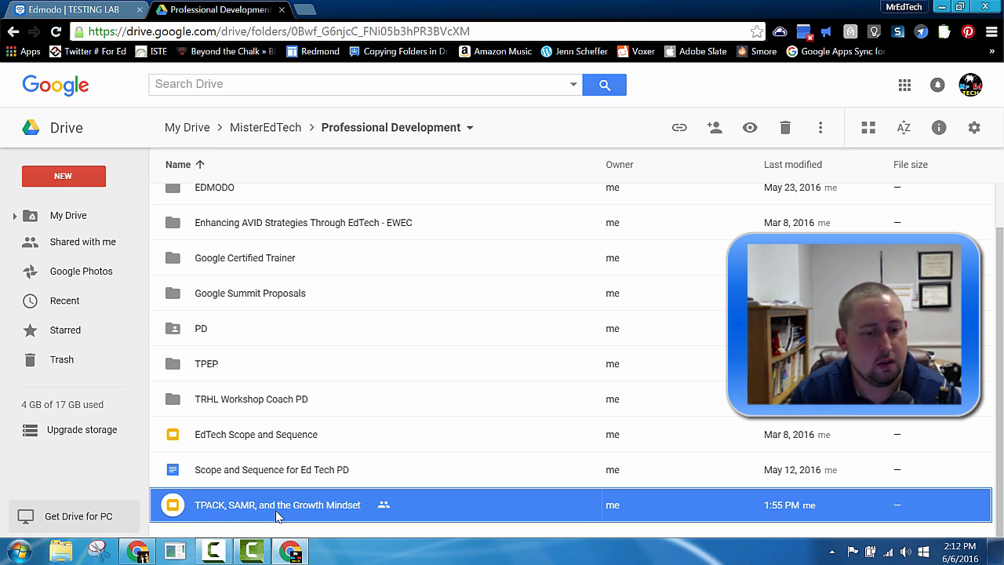
pyautogui.rightClick(277, 504)
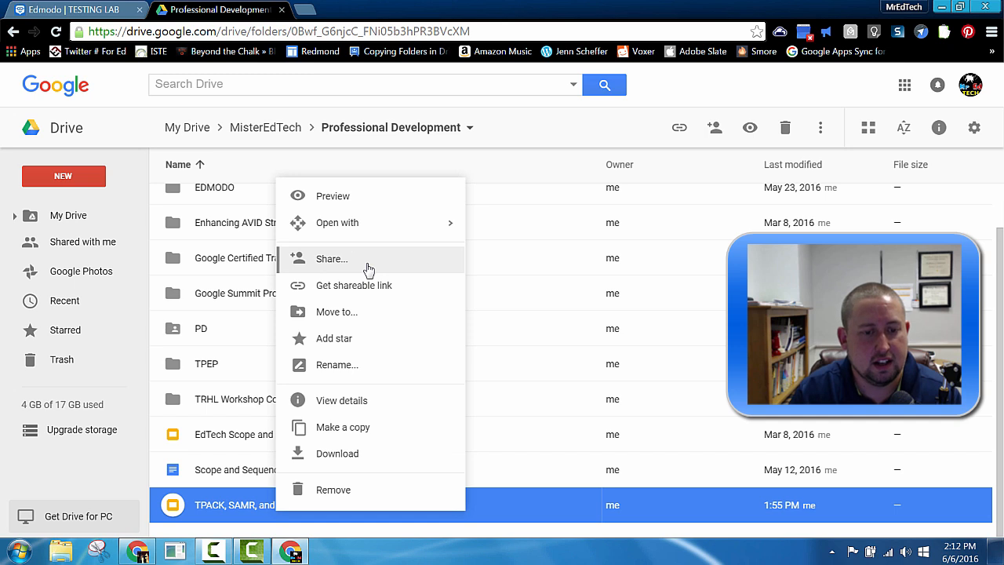
pyautogui.click(331, 258)
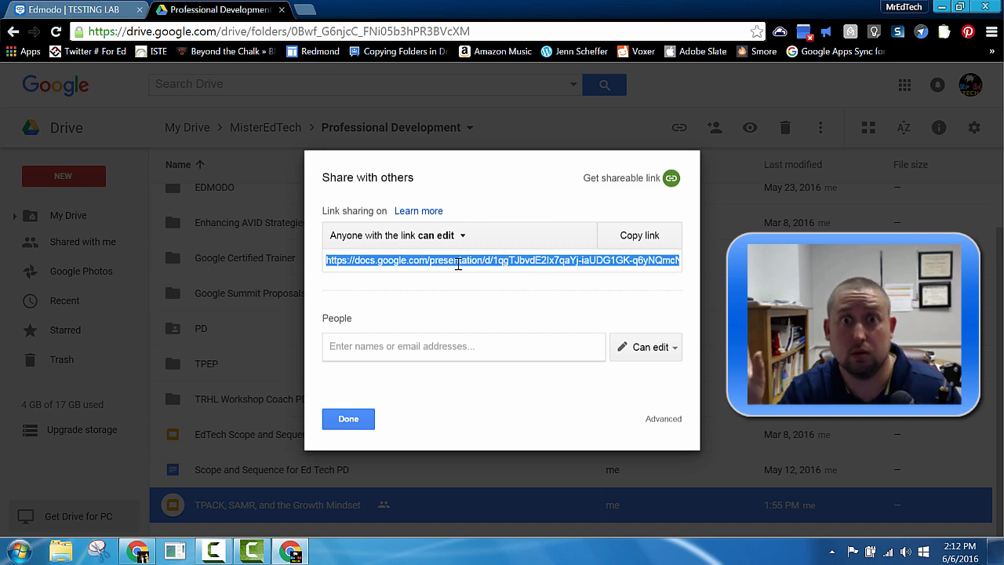
pyautogui.click(75, 9)
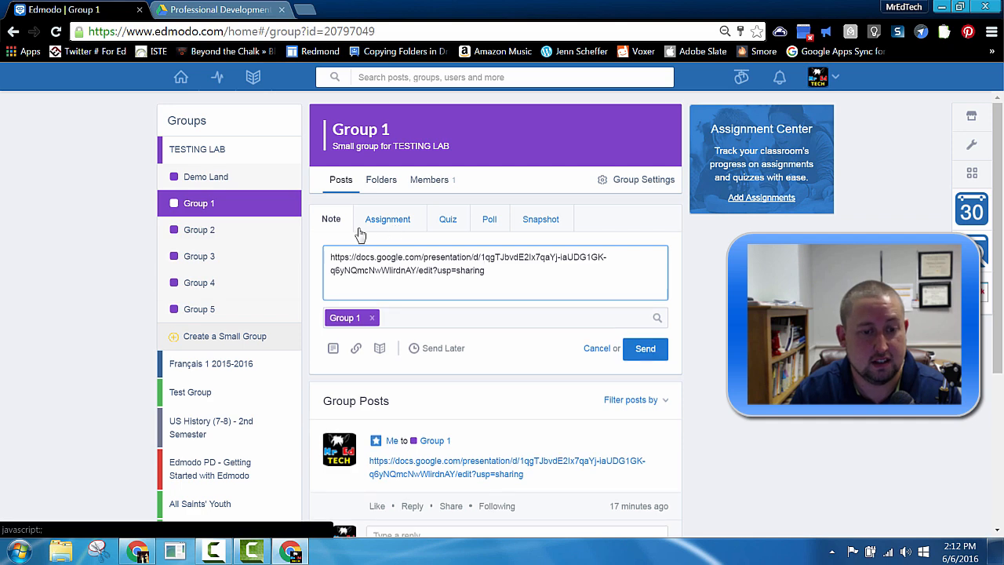
# - Make the Group 1 post an assignment with the TPACK slides link, then view Group 1 members
pyautogui.click(388, 219)
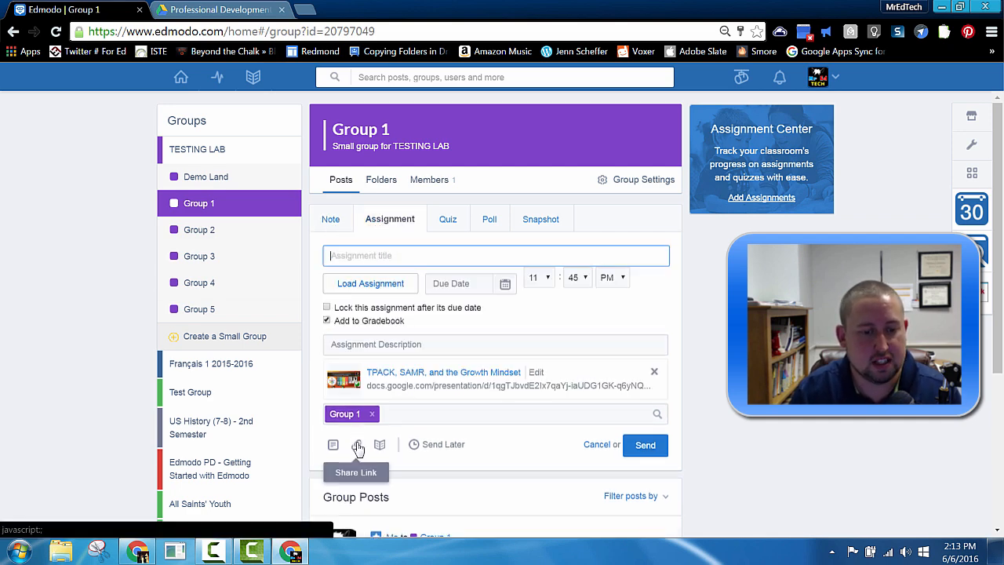
pyautogui.click(356, 444)
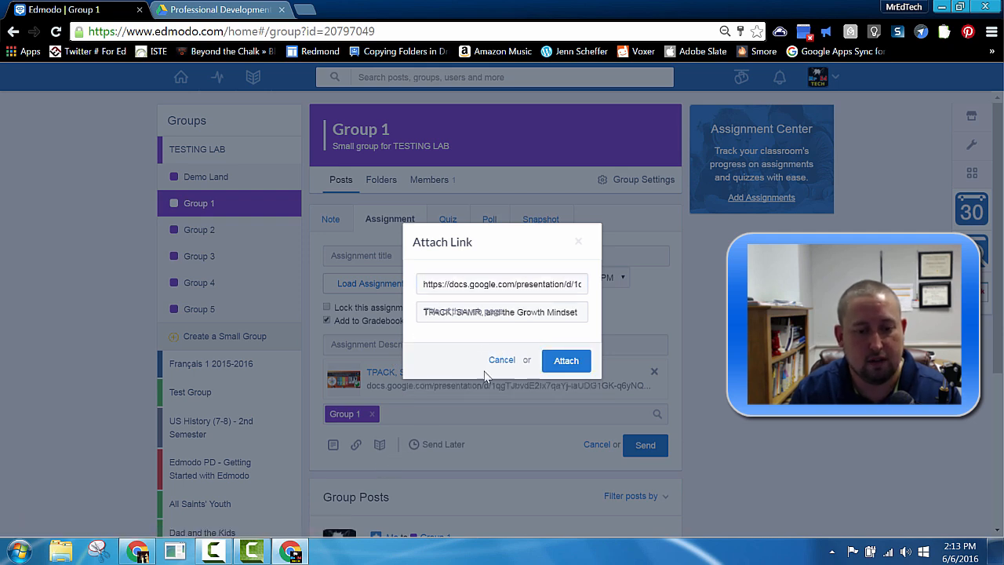
pyautogui.click(565, 360)
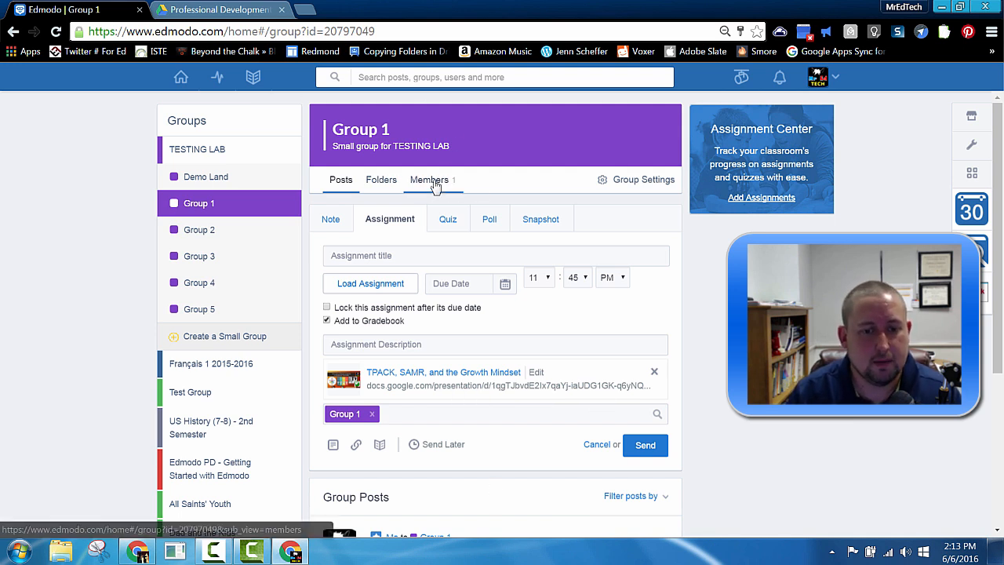
pyautogui.click(429, 180)
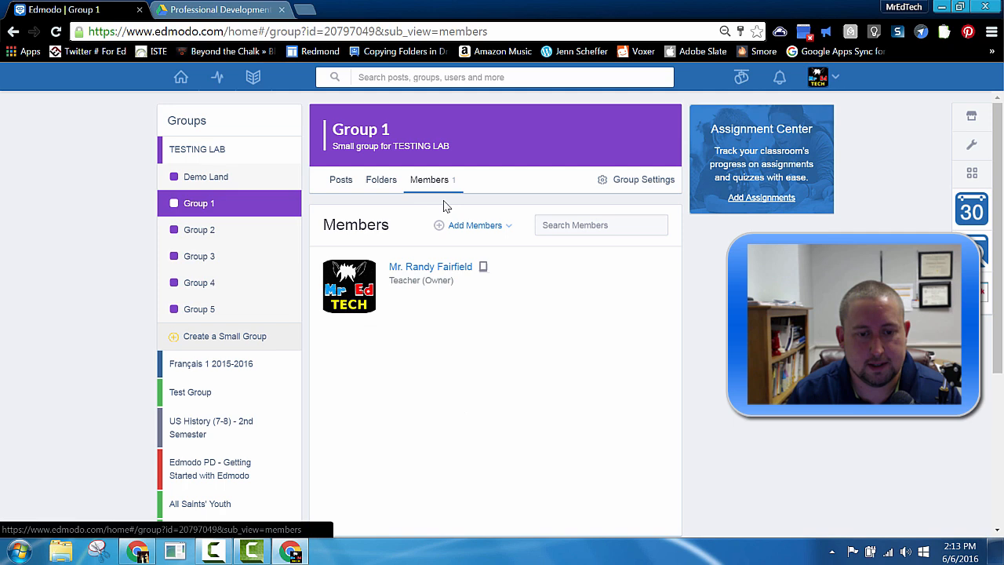
# - Choose Add Members to Small Group to list the three class students for Group 1
pyautogui.click(474, 225)
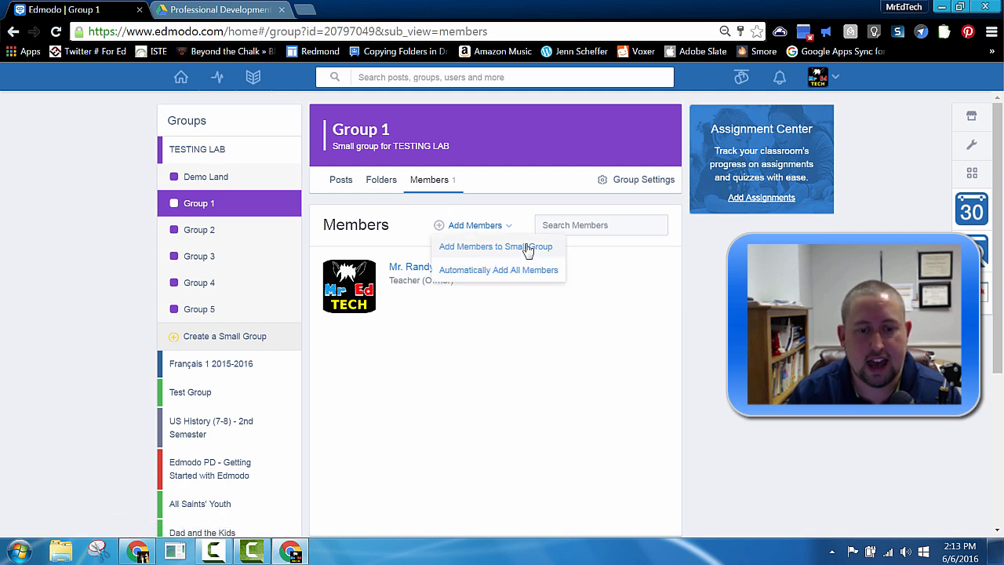
pyautogui.click(495, 247)
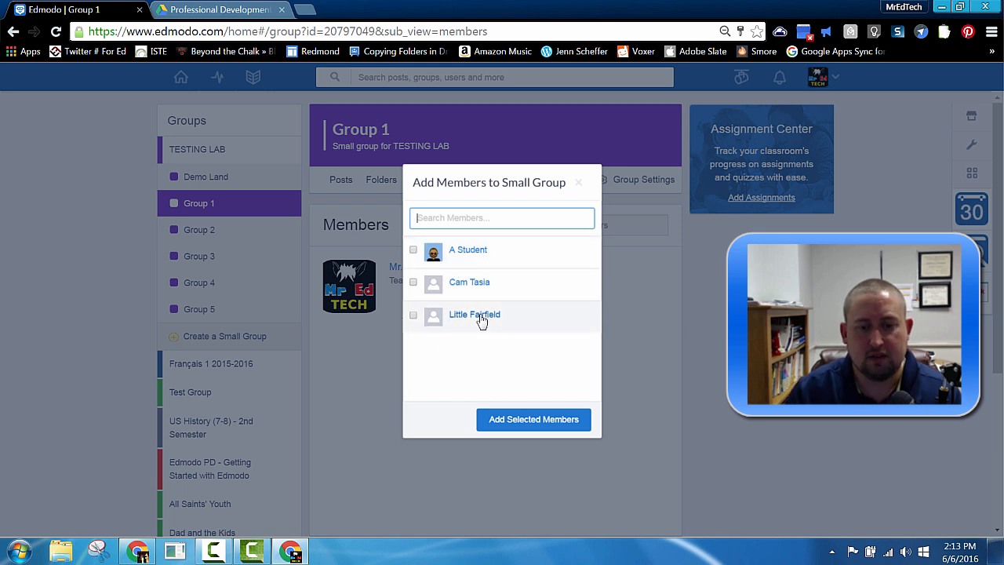